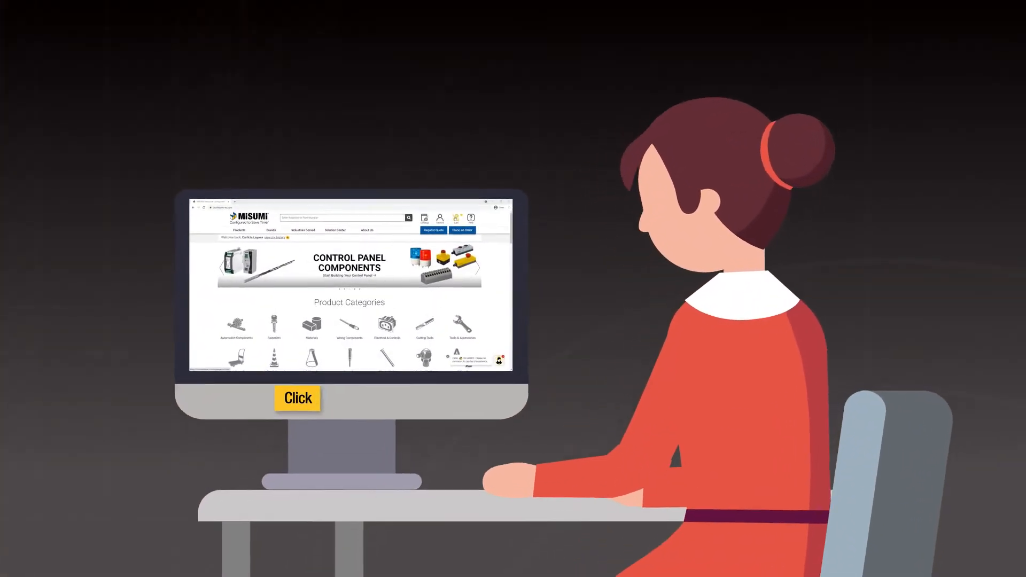
# Open the cart showing two items totaling $17.94 and choose email sharing.
pyautogui.click(533, 169)
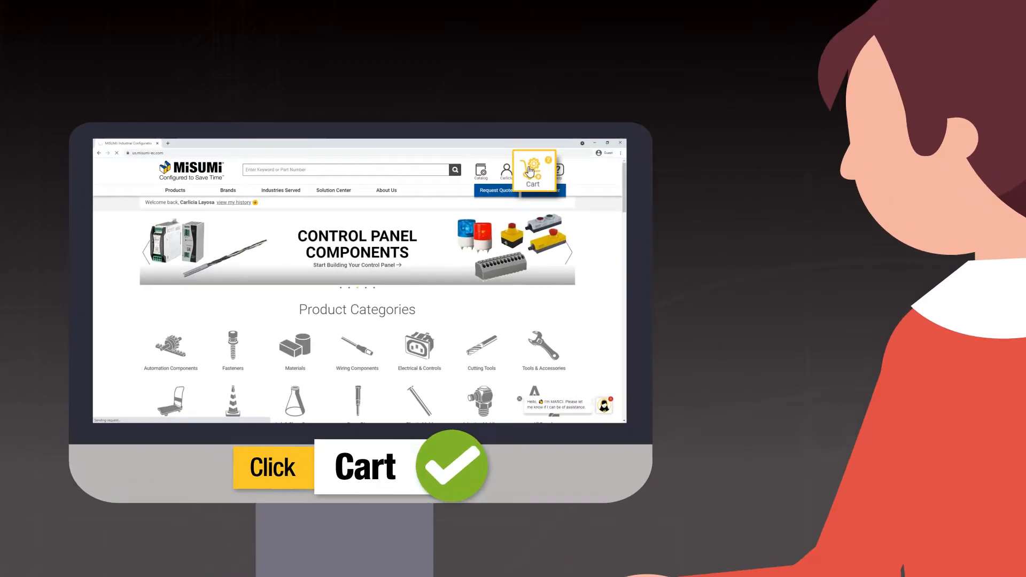
pyautogui.click(533, 173)
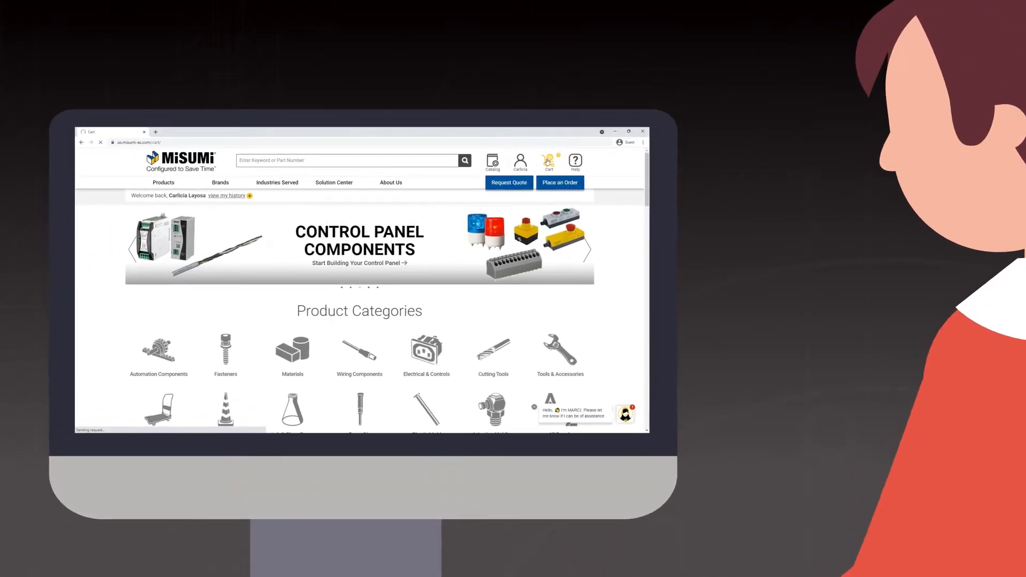
pyautogui.click(549, 160)
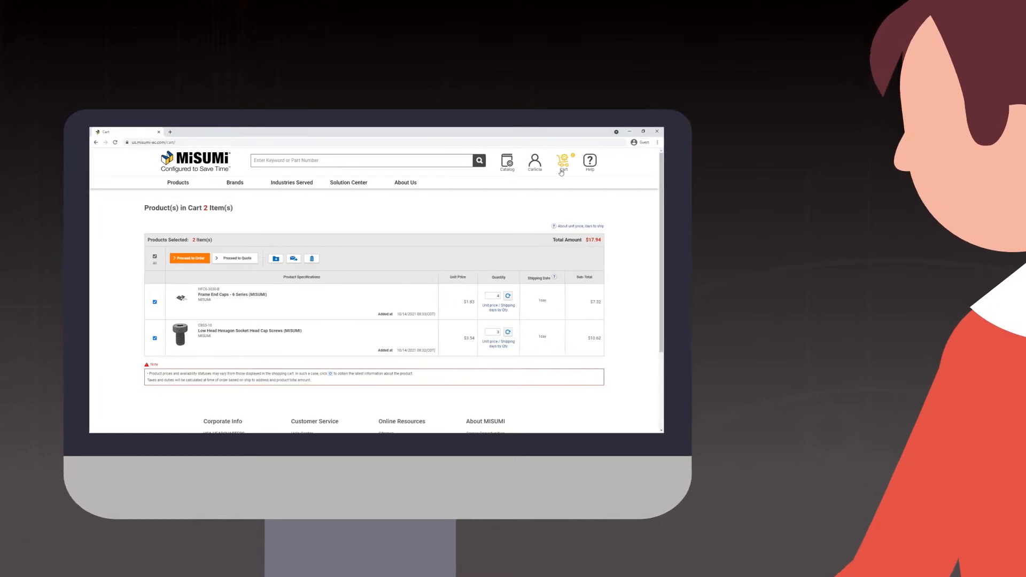
pyautogui.click(294, 258)
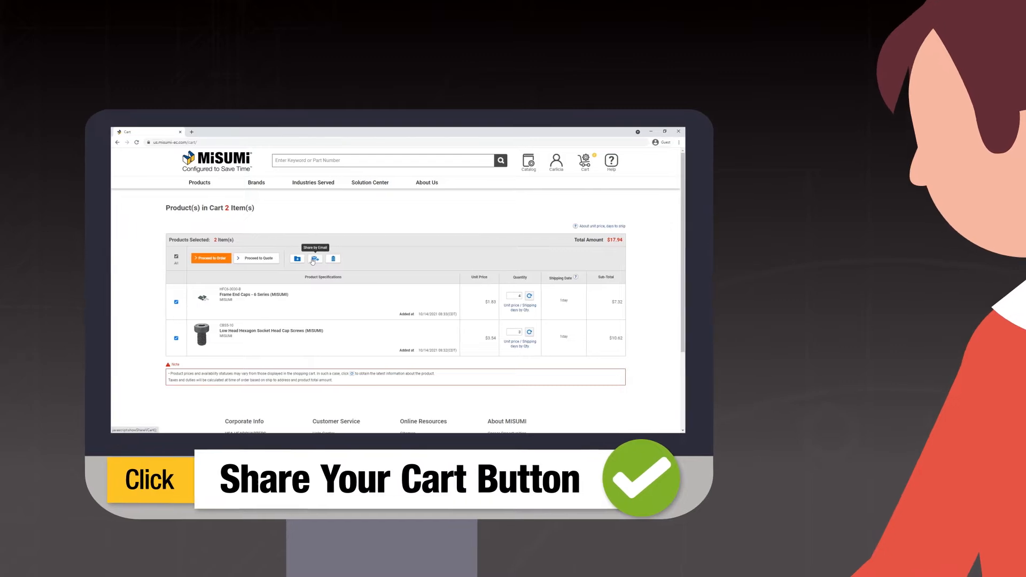
pyautogui.click(315, 259)
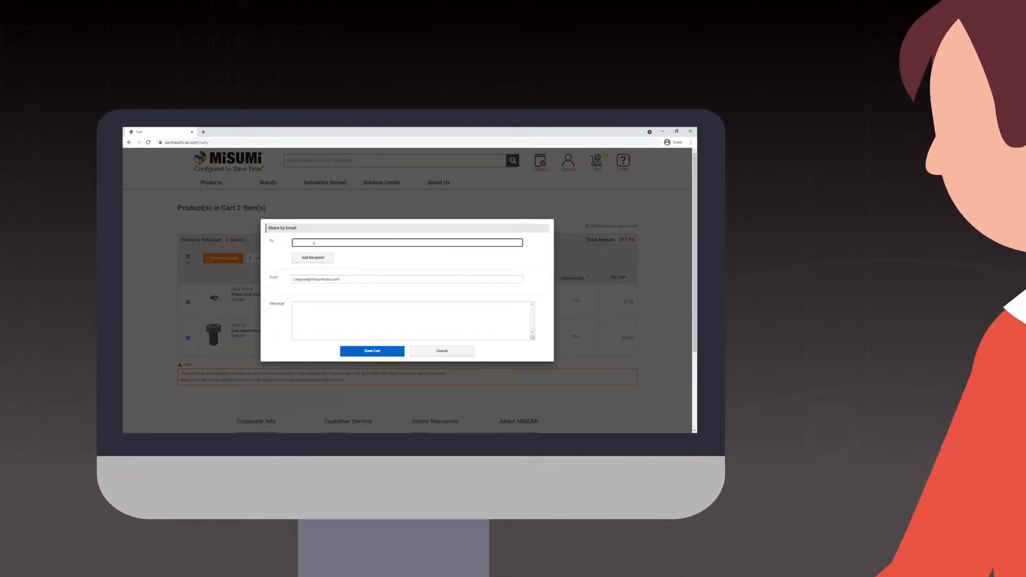
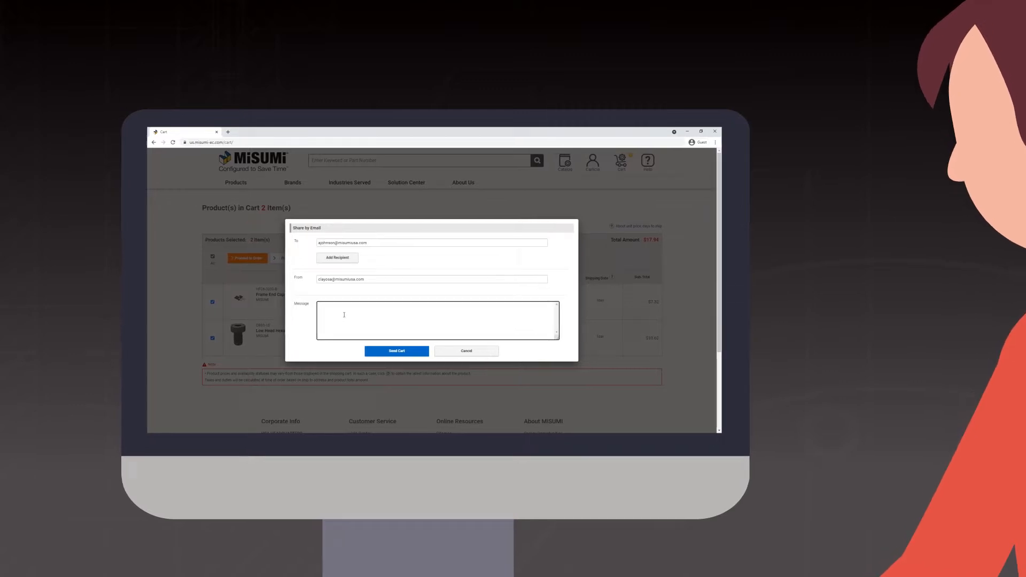
pyautogui.write('Check out these parts')
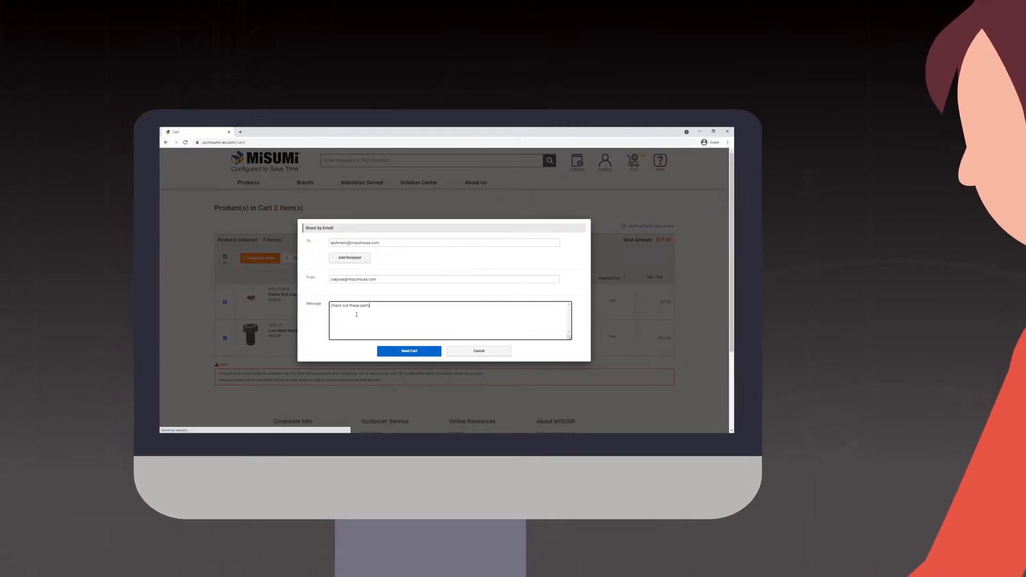
pyautogui.click(408, 351)
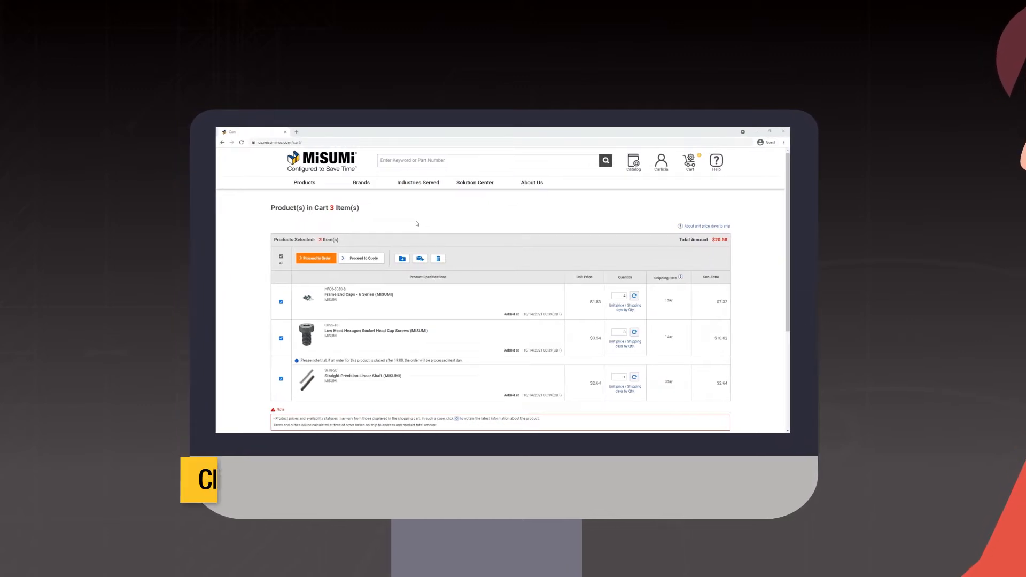
# Move the three cart items to My Components and confirm, emptying the cart.
pyautogui.click(410, 257)
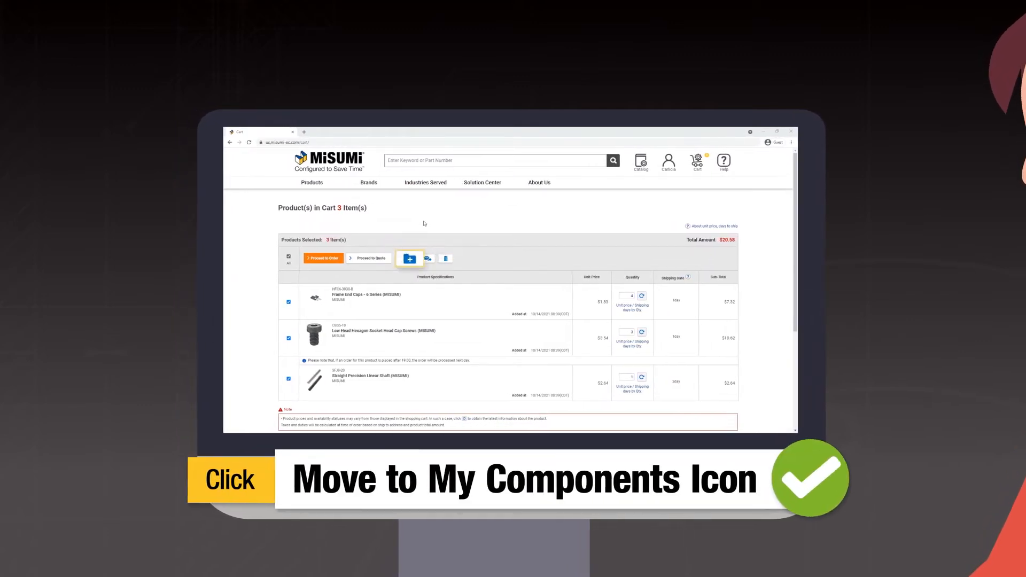
pyautogui.click(410, 257)
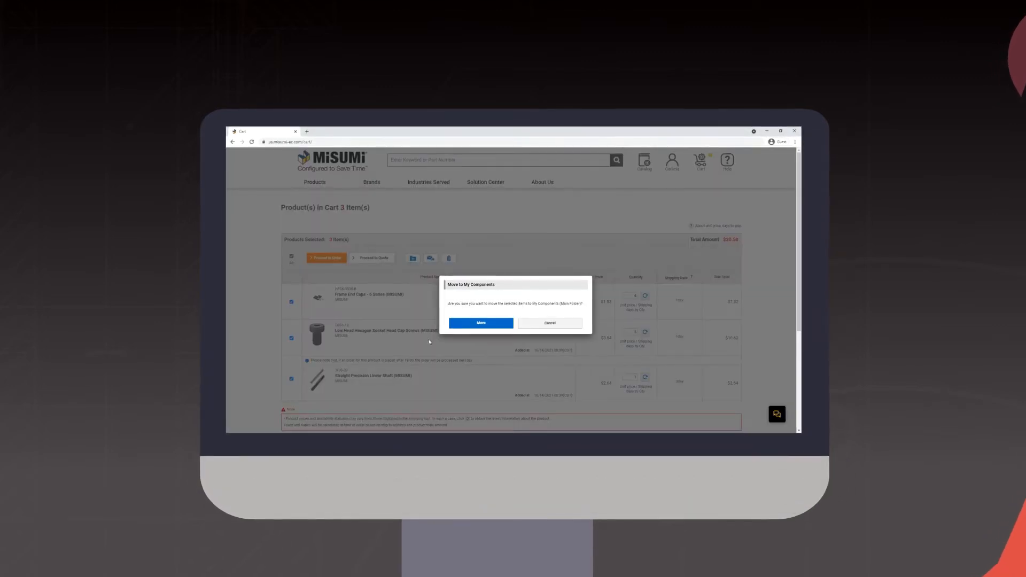
pyautogui.click(481, 323)
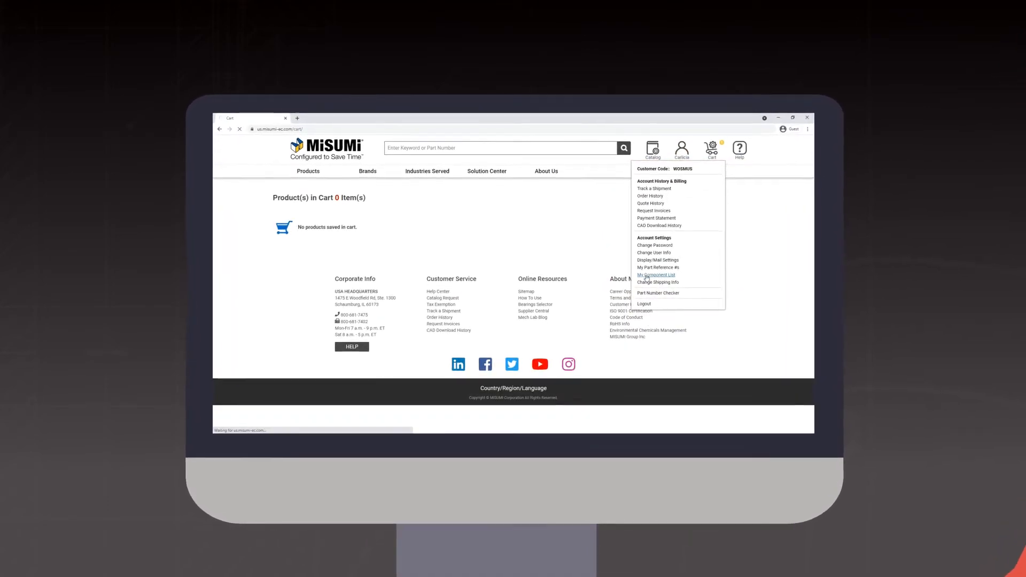
# Create a new folder under Main Folder in My Component List and dismiss the confirmation.
pyautogui.click(655, 275)
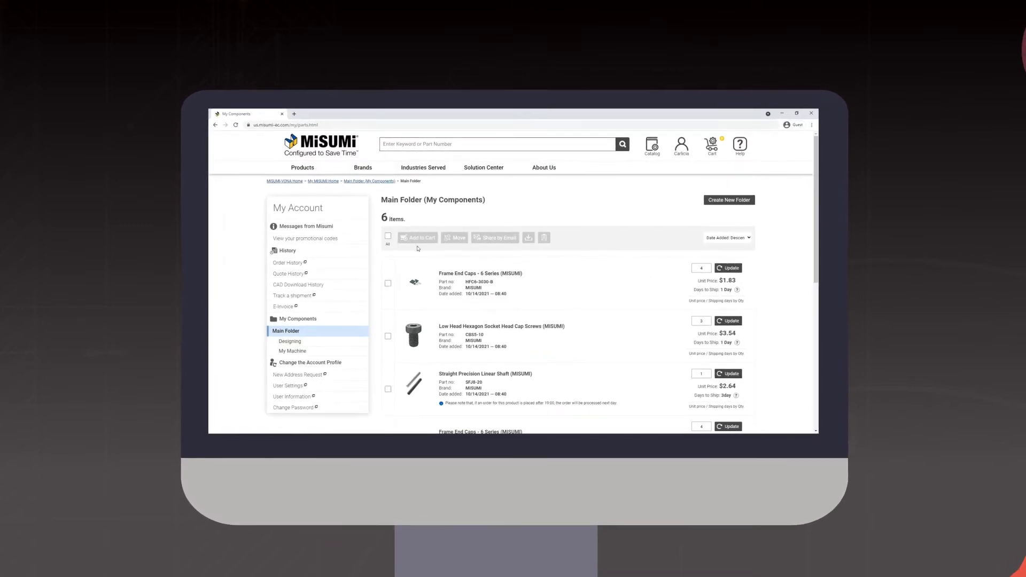
pyautogui.click(388, 234)
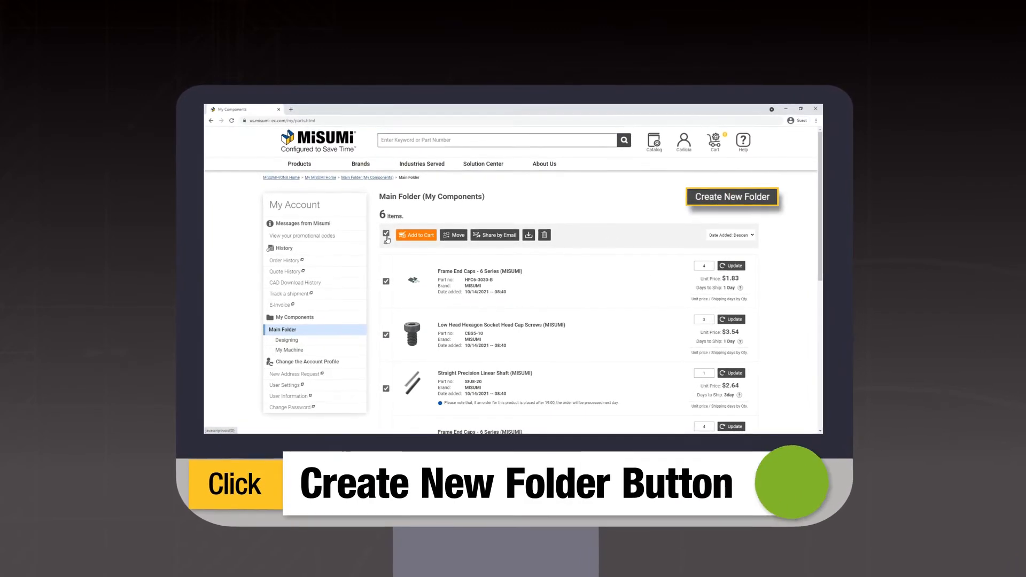
pyautogui.click(732, 196)
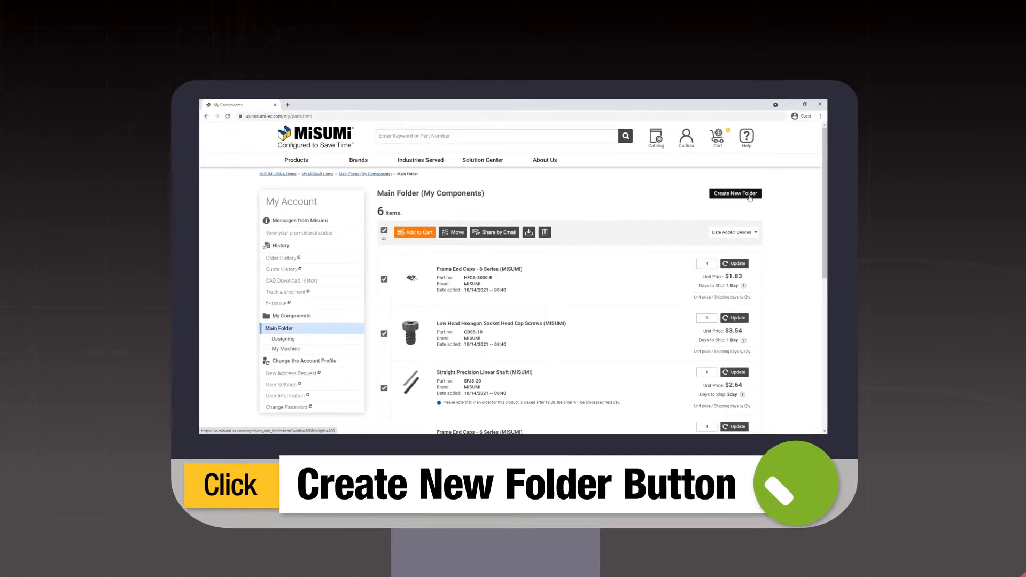
pyautogui.click(735, 193)
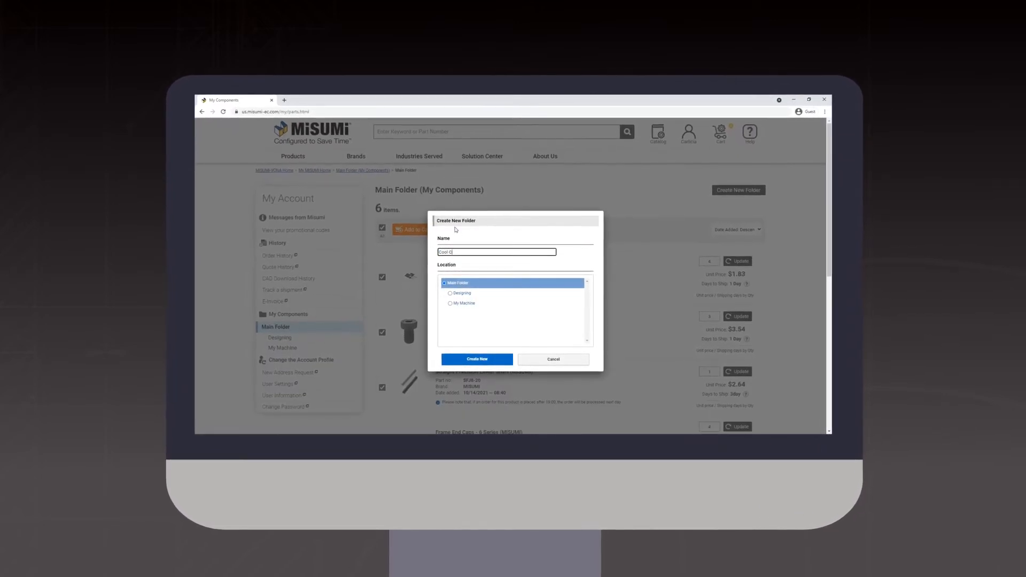
pyautogui.click(477, 358)
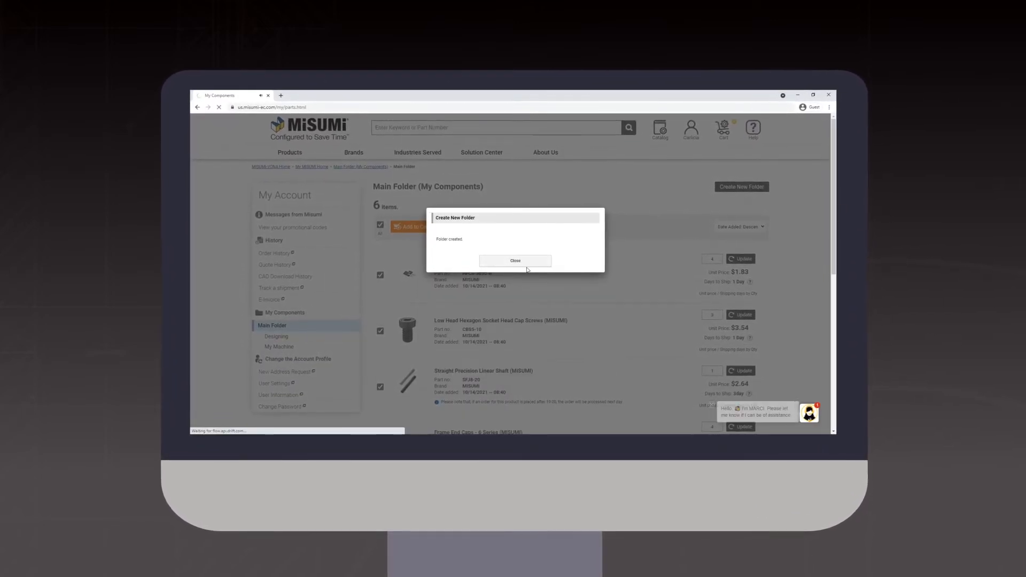
pyautogui.click(515, 260)
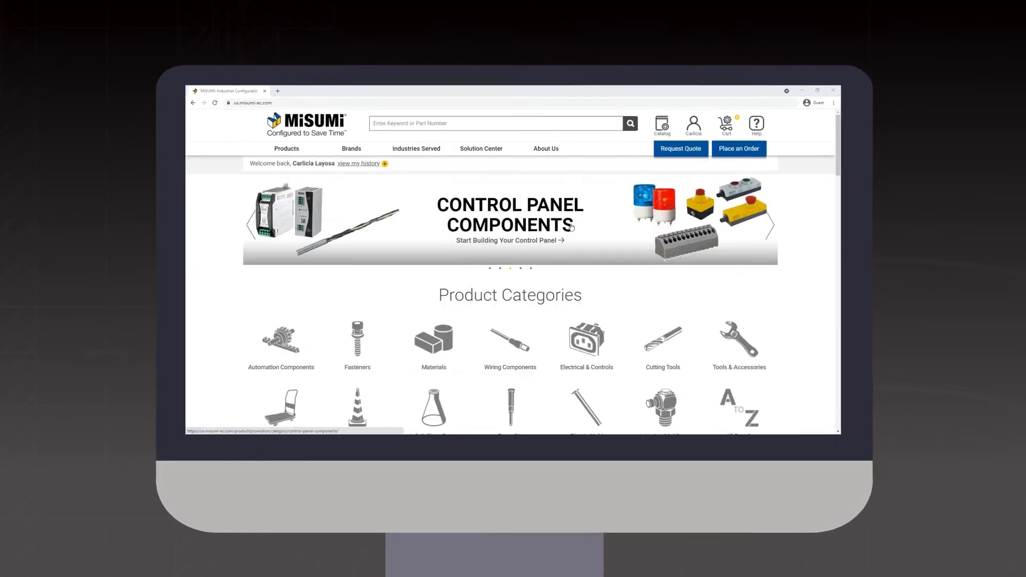
# Open My Part Reference #s and enter part number CBSS-10 to register a nickname.
pyautogui.click(695, 122)
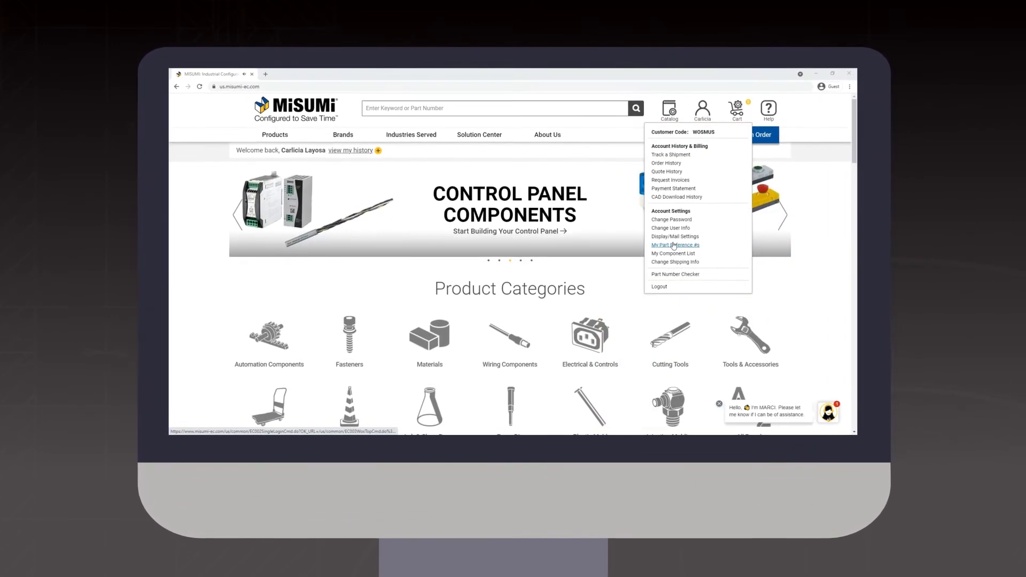
pyautogui.click(673, 244)
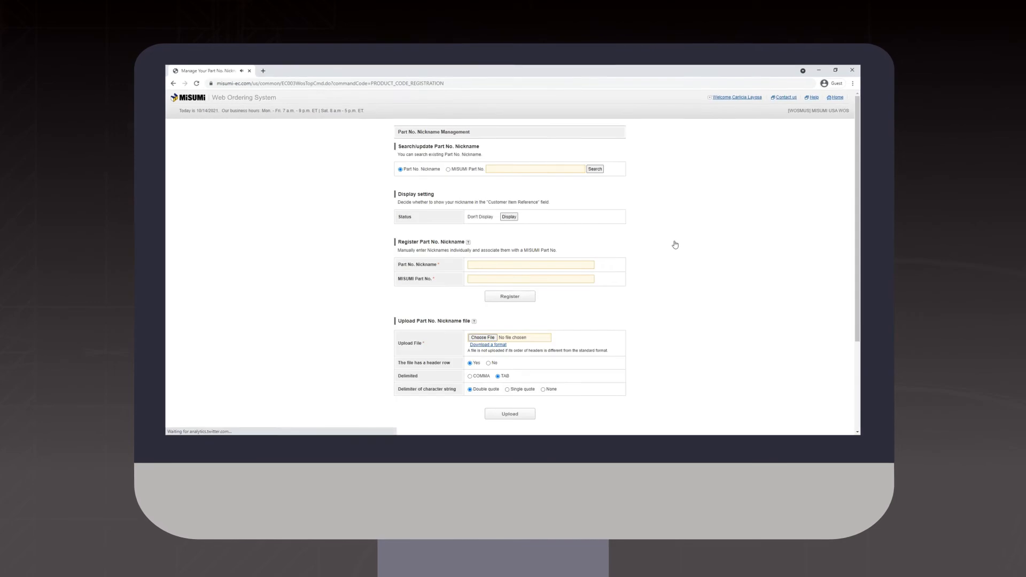
pyautogui.write('CBSS-10')
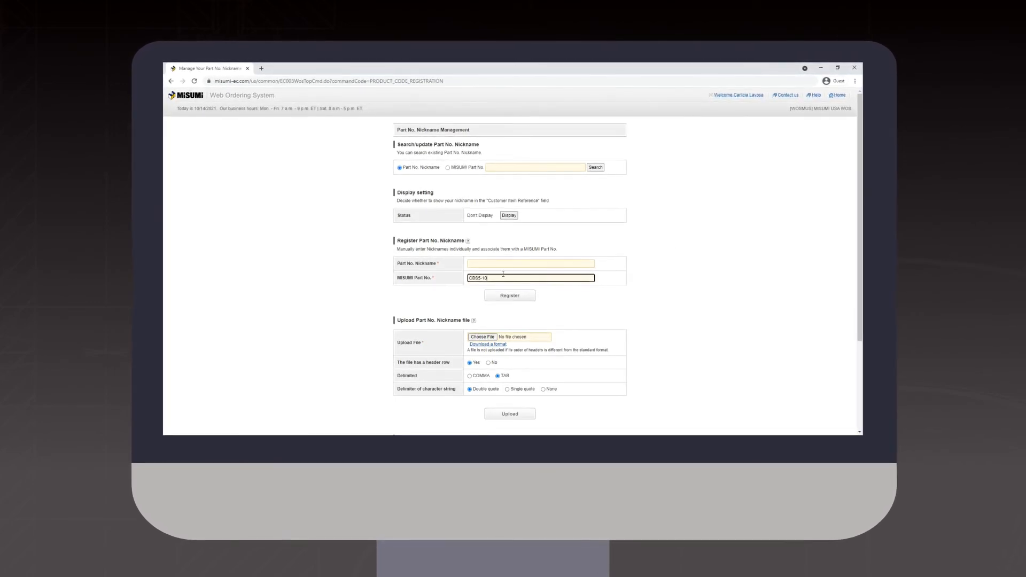